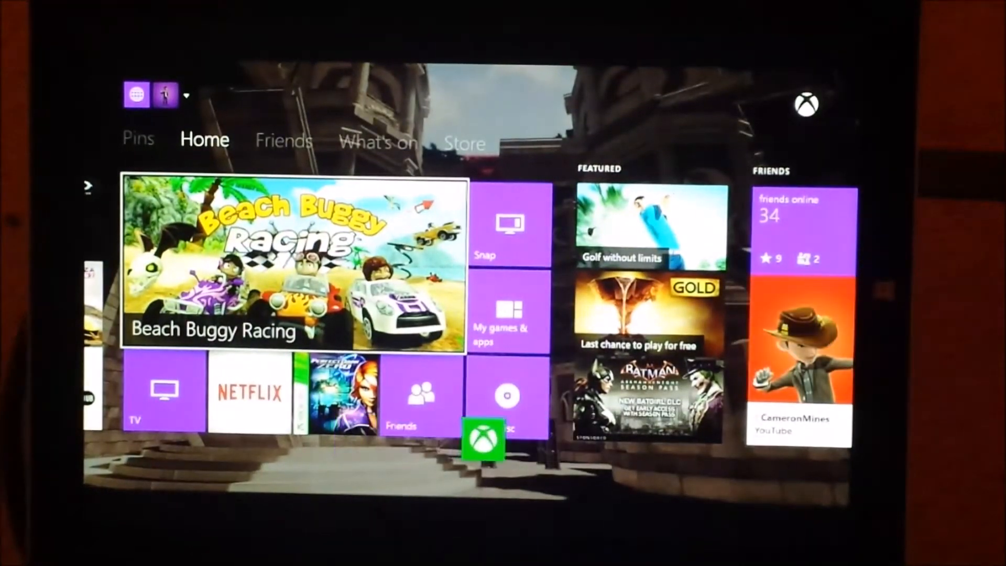
Step: Browse the dashboard's Store and Pins, then launch the Beach Buggy Racing tile
left_click(283, 140)
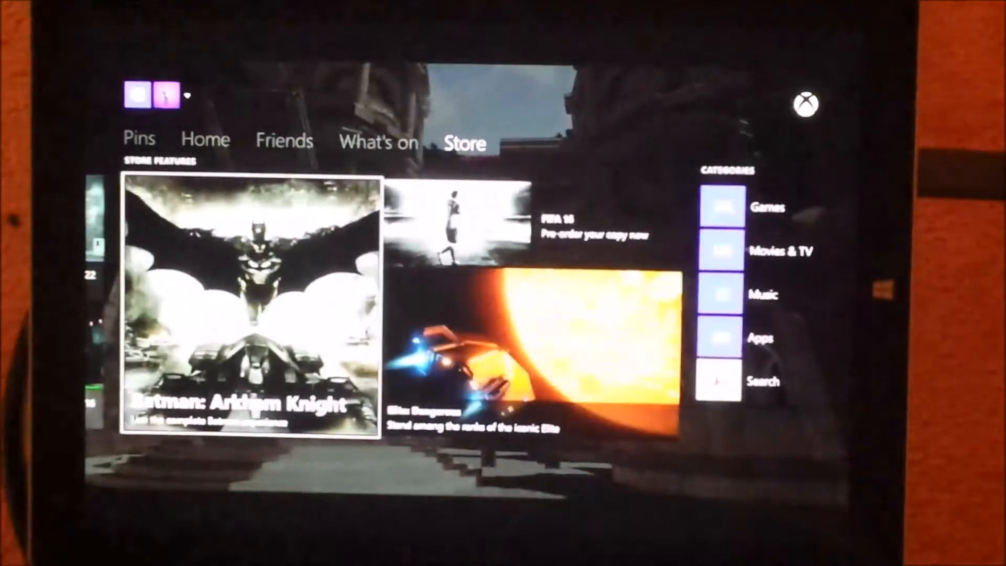
left_click(138, 139)
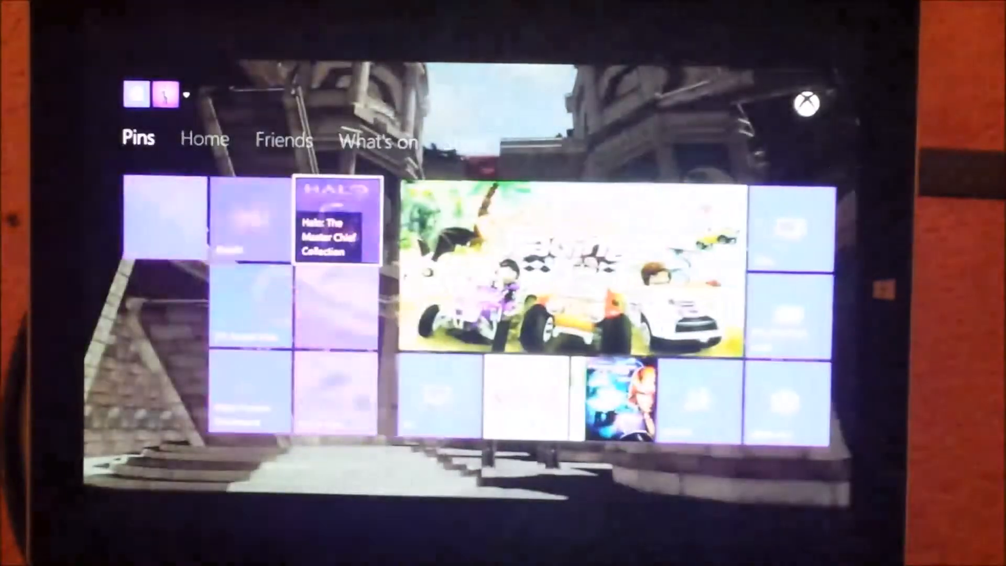
left_click(205, 138)
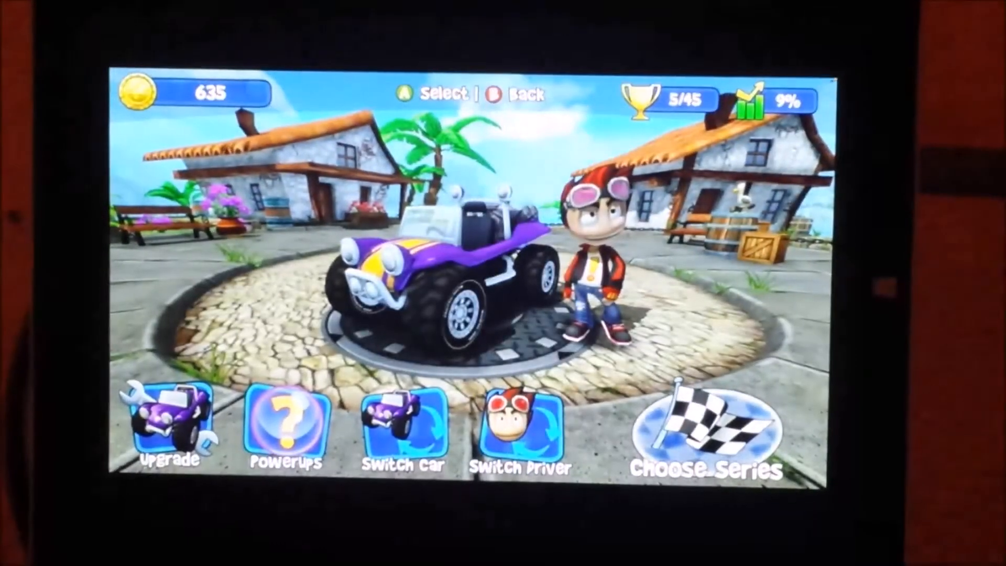
Step: Choose a race series and start the Dino Jungle race (1st-place goal, 300 reward)
left_click(715, 430)
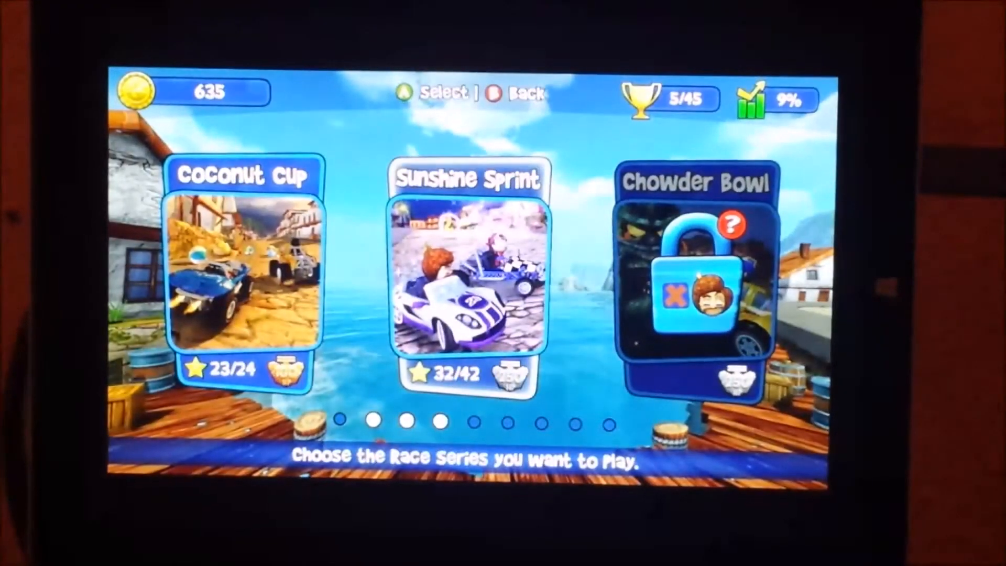
left_click(465, 276)
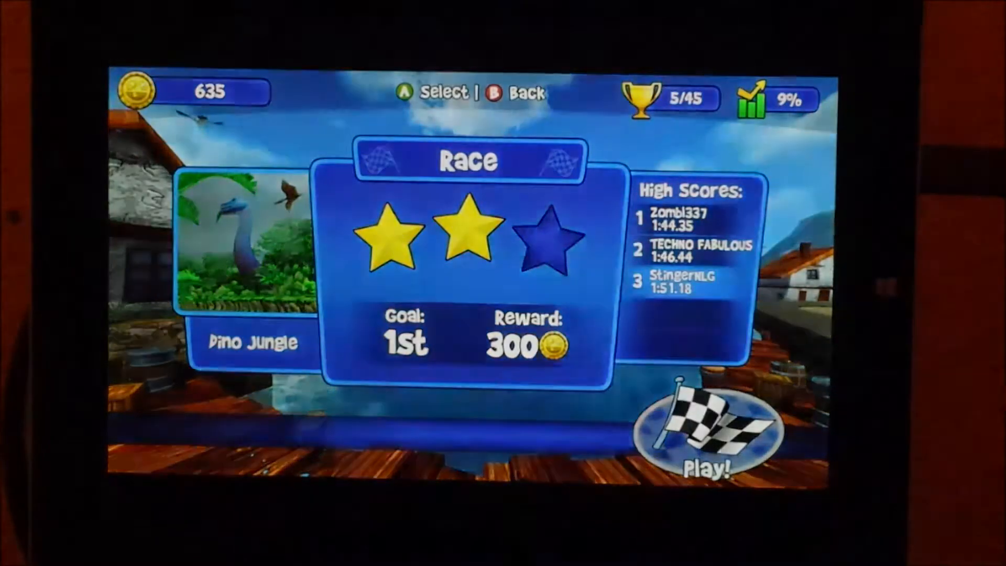
left_click(718, 423)
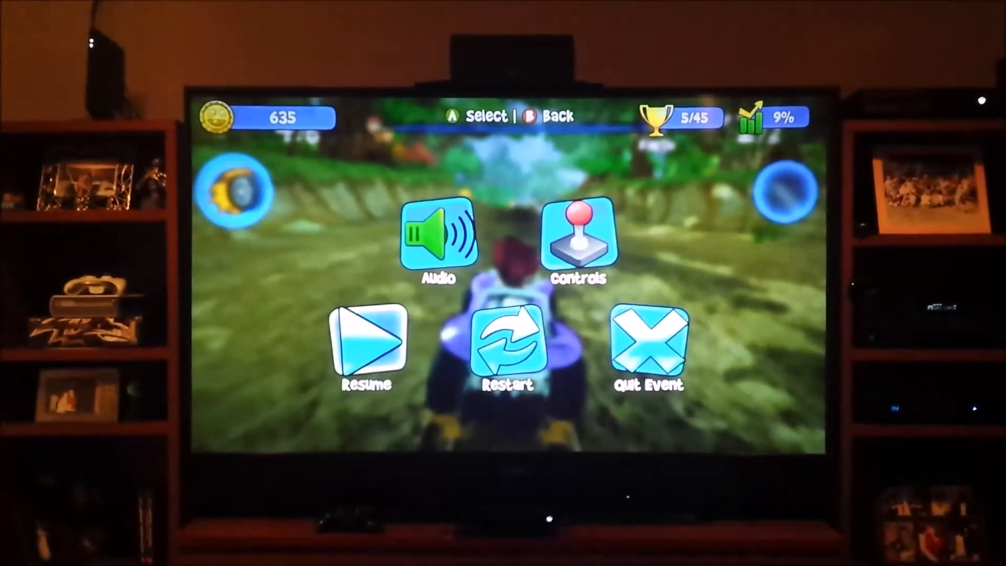
left_click(366, 343)
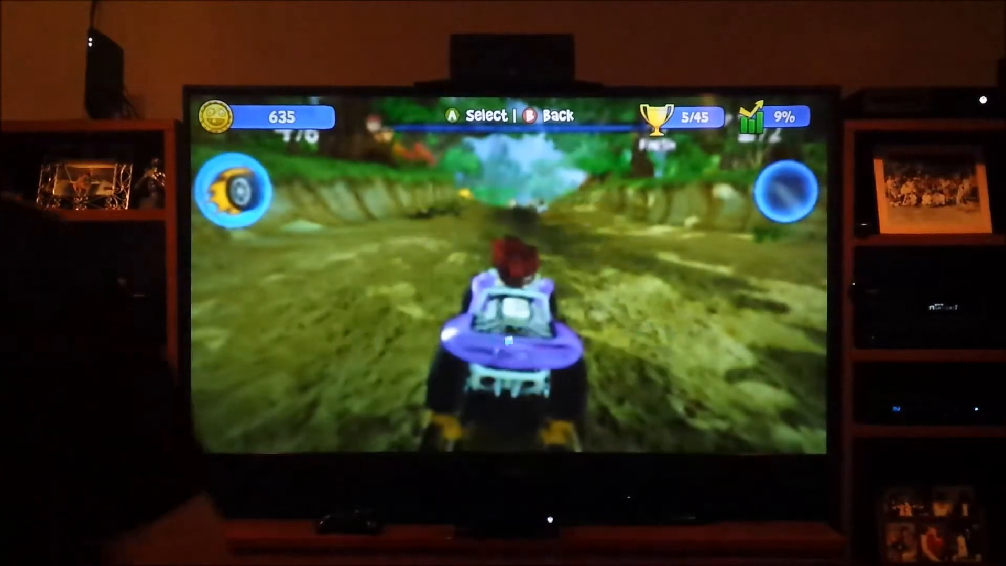